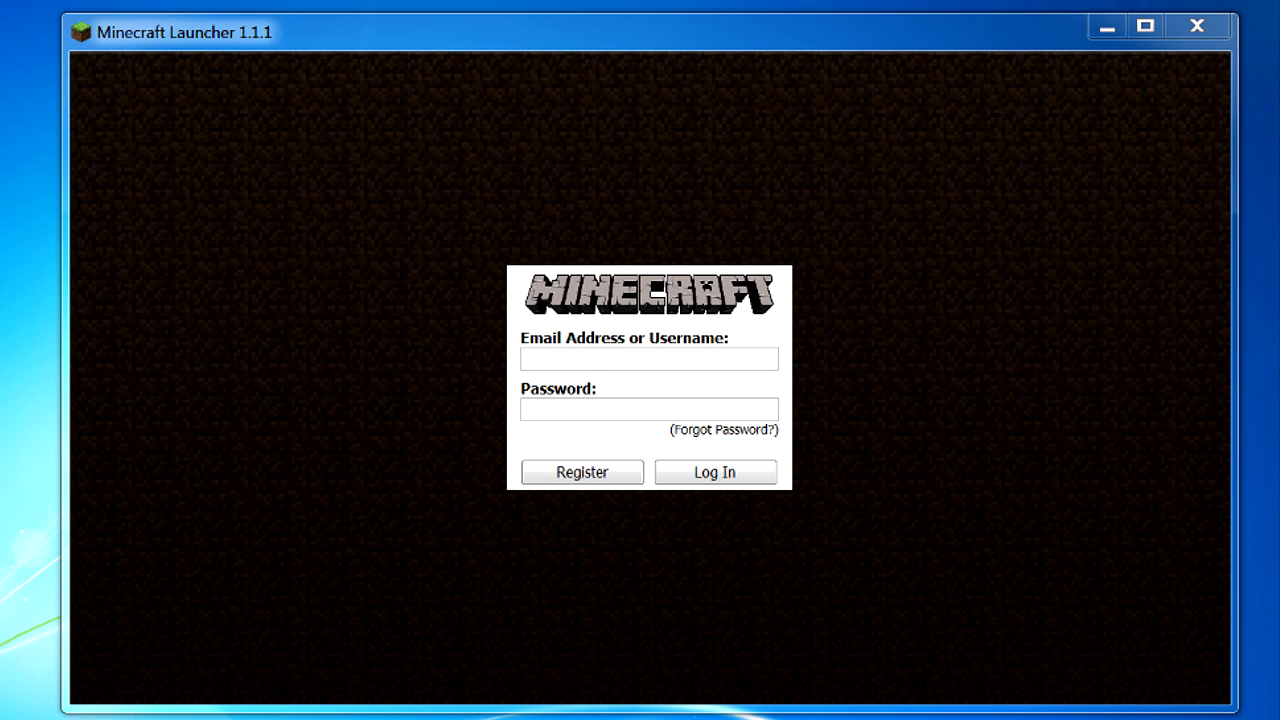
# Submit the login details to reach the news page with Minecraft 1.6.2 ready
pyautogui.click(714, 472)
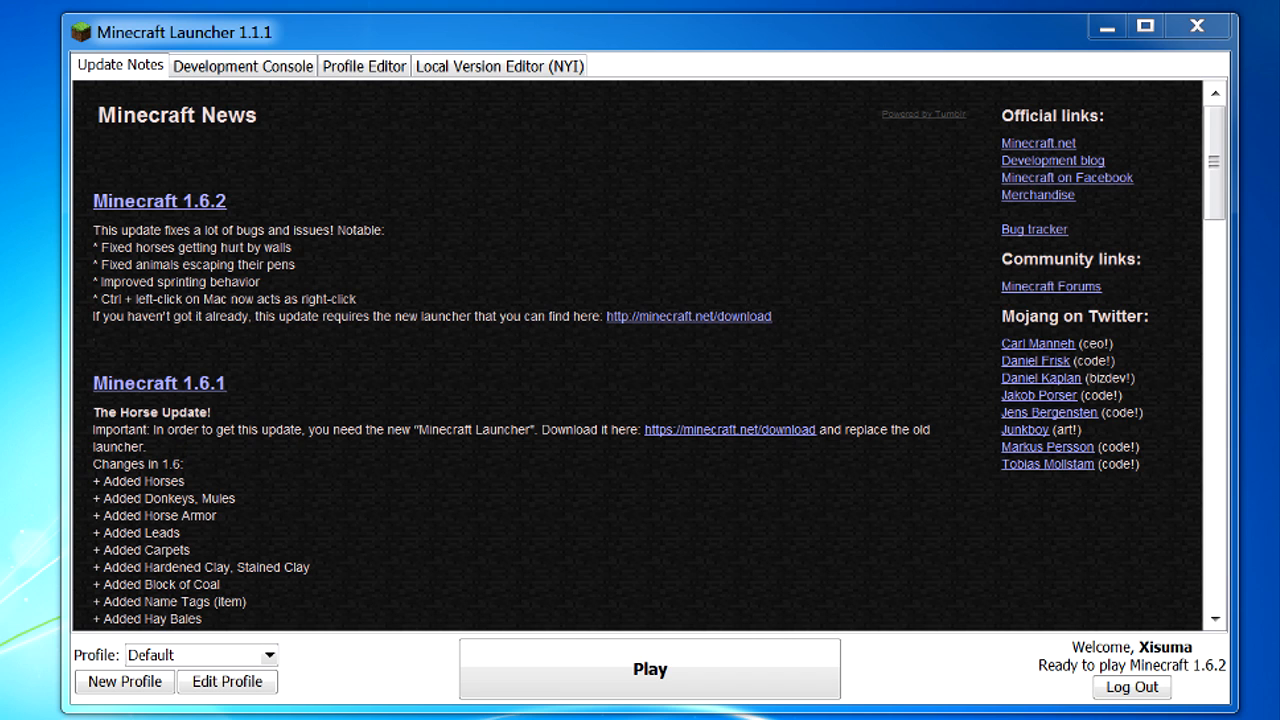
# View the Development Console and Local Version Editor tabs, then edit the Default profile
pyautogui.click(242, 65)
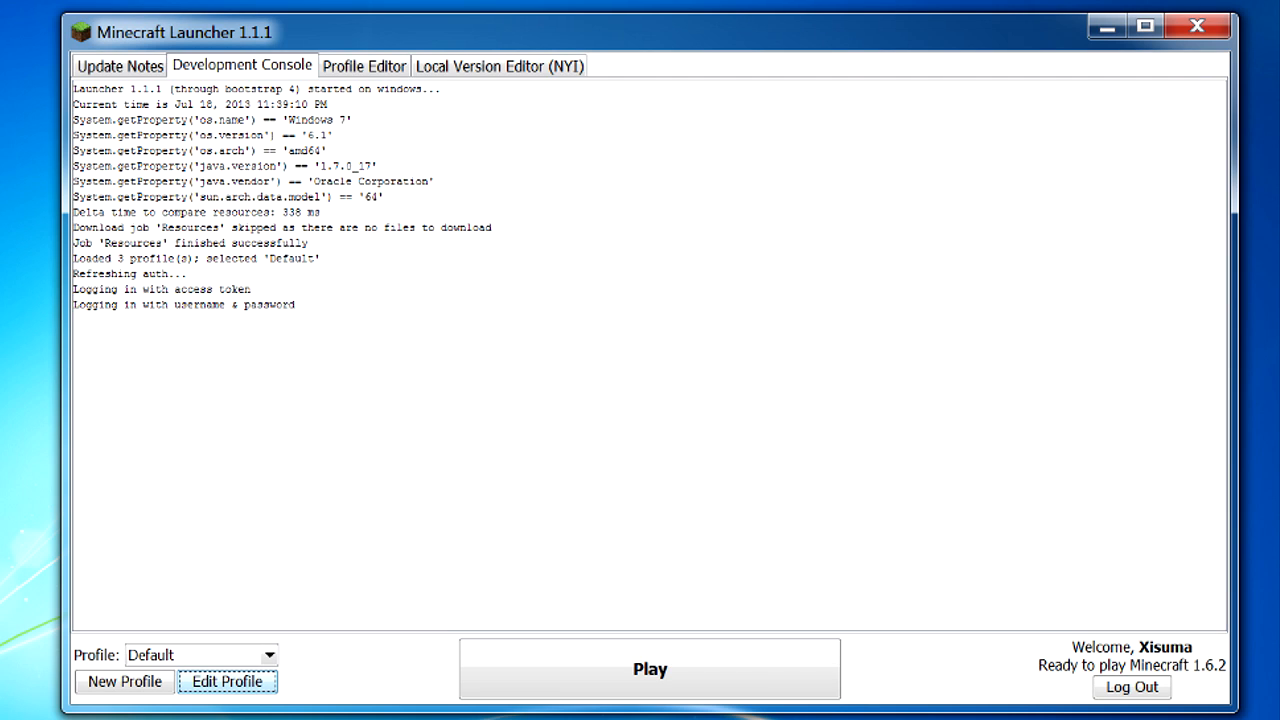
pyautogui.click(498, 65)
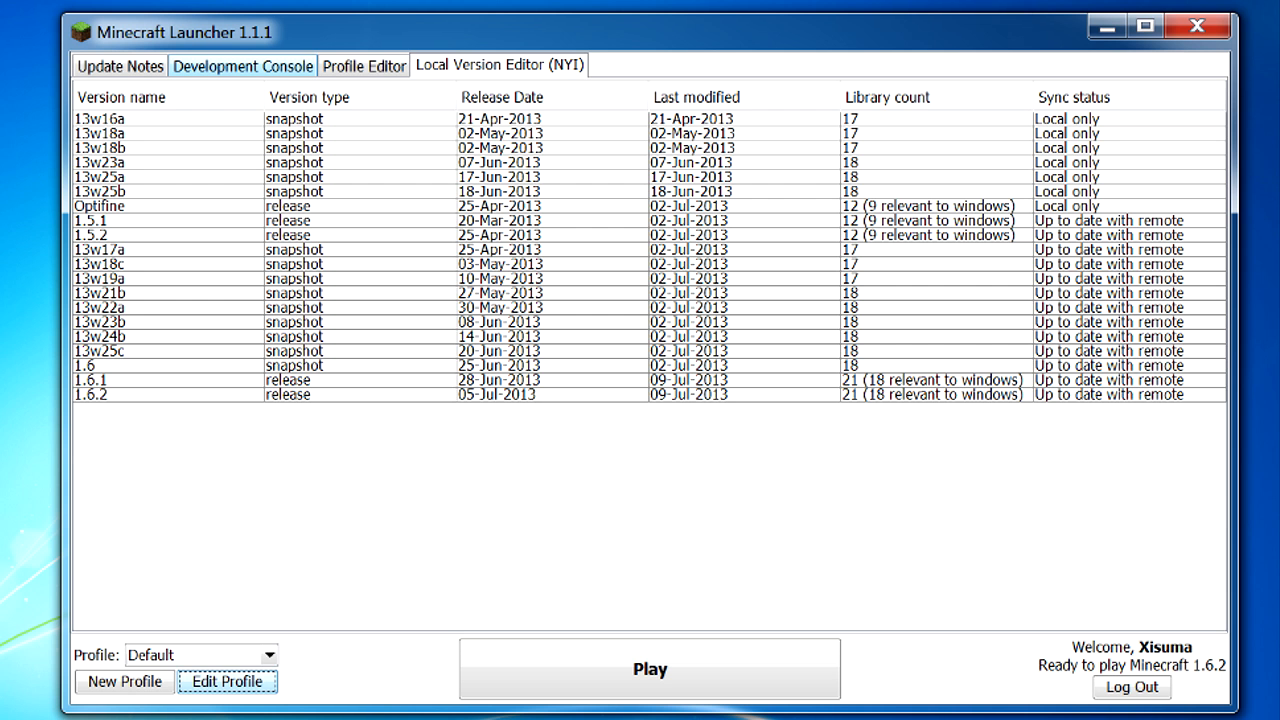
pyautogui.click(118, 65)
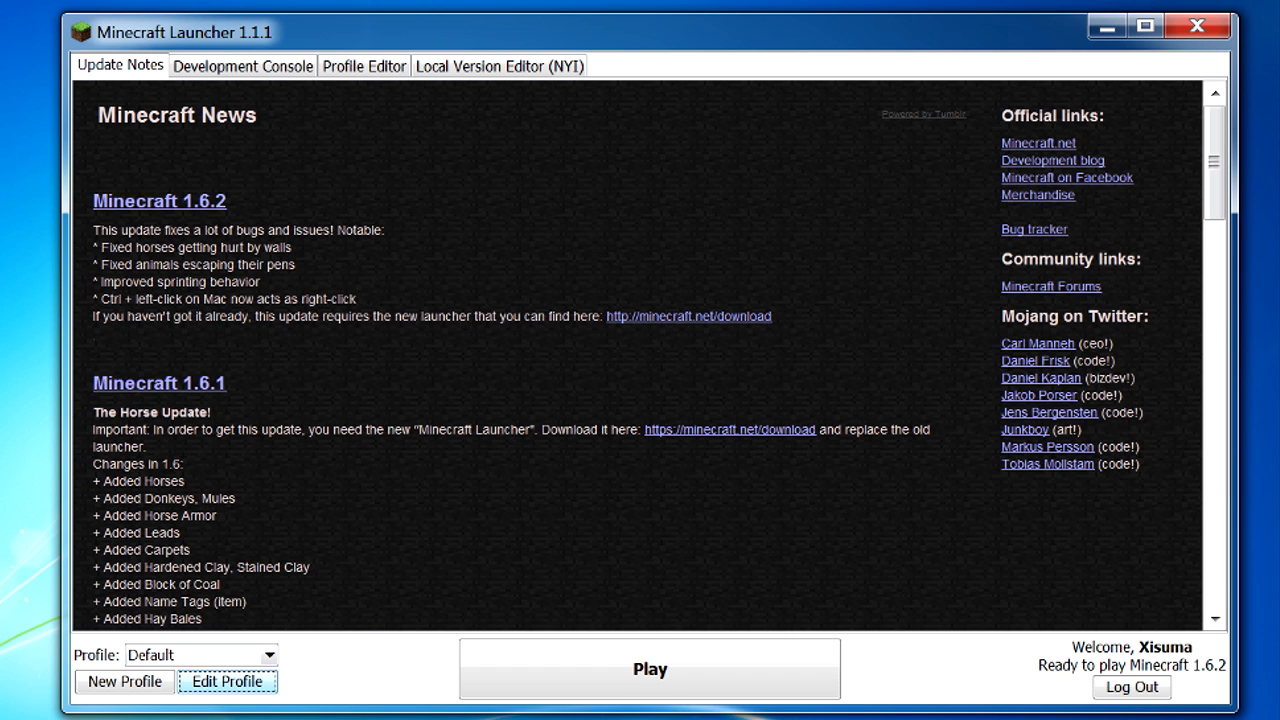
pyautogui.click(227, 681)
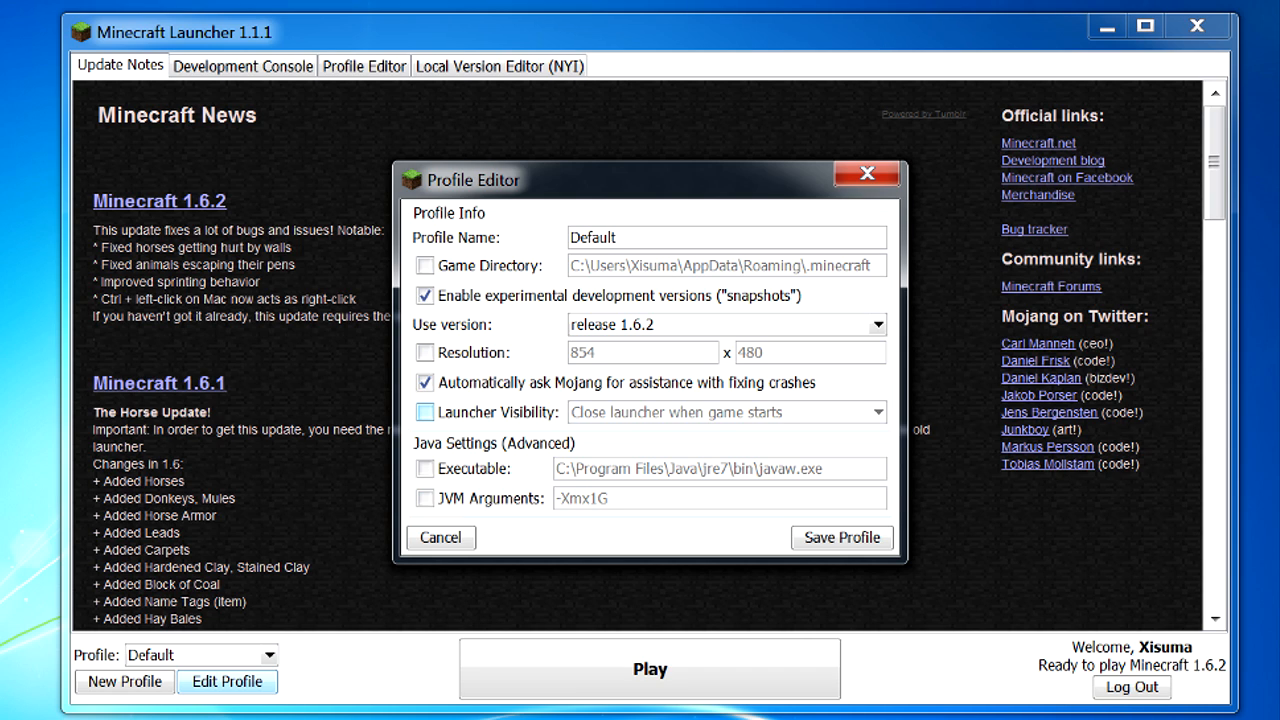
# Enable Launcher Visibility for the Default profile, then close the Profile Editor
pyautogui.click(425, 412)
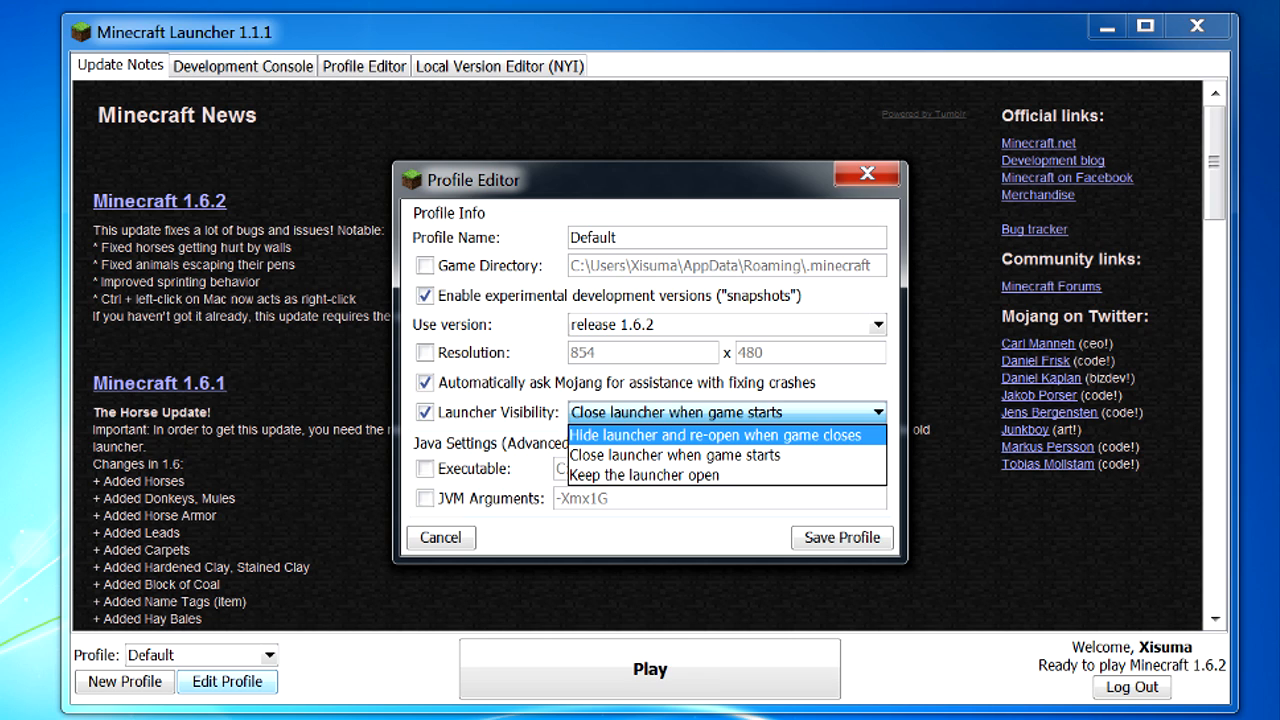
pyautogui.moveTo(675, 455)
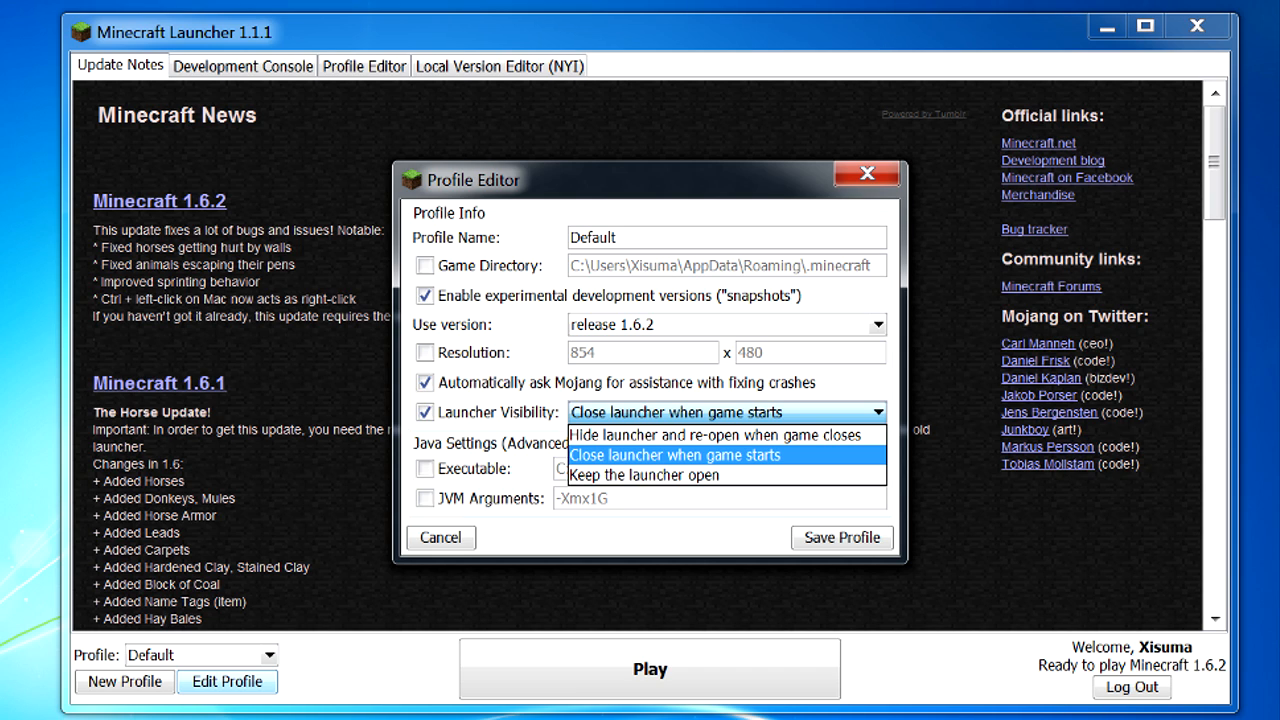
pyautogui.moveTo(645, 475)
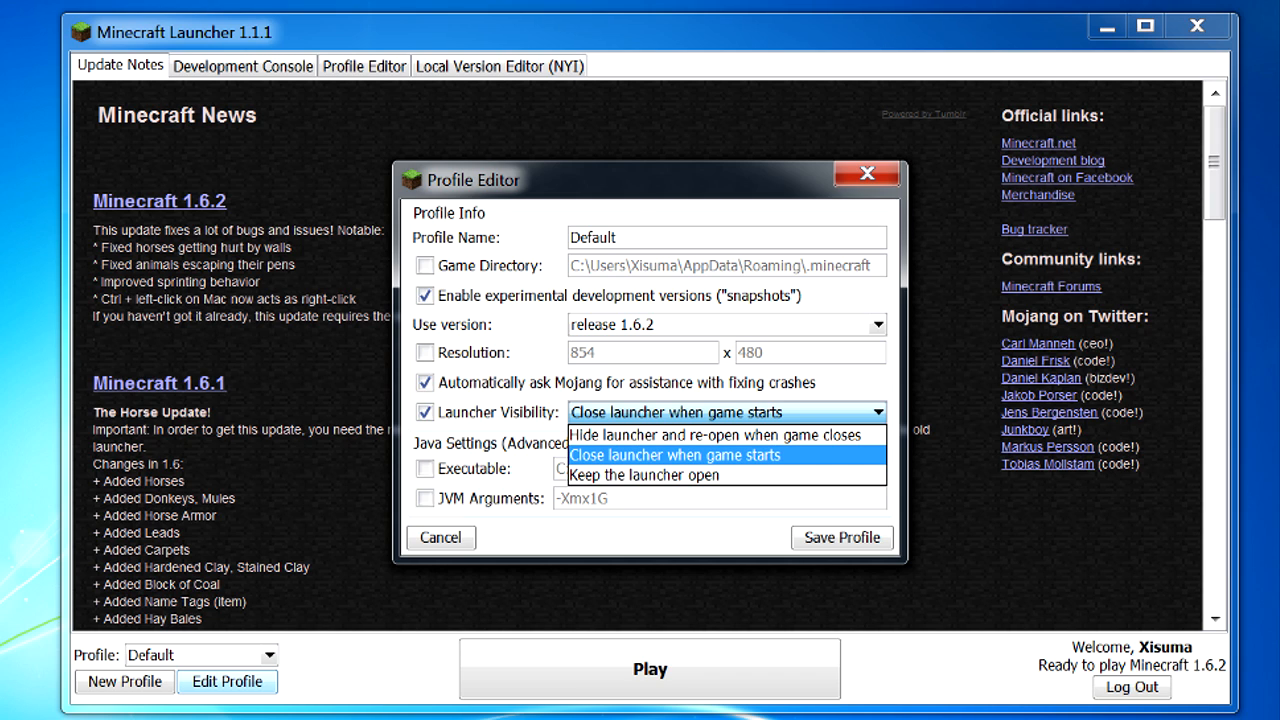
pyautogui.moveTo(725, 434)
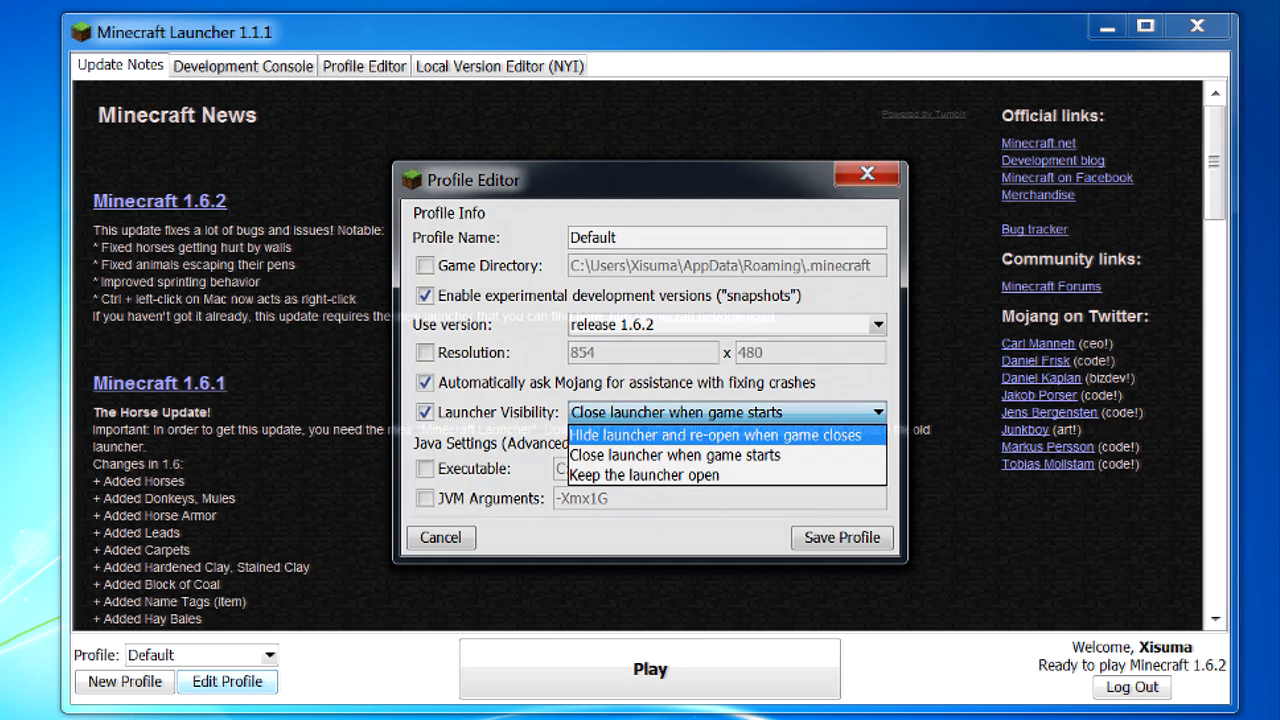
pyautogui.click(440, 537)
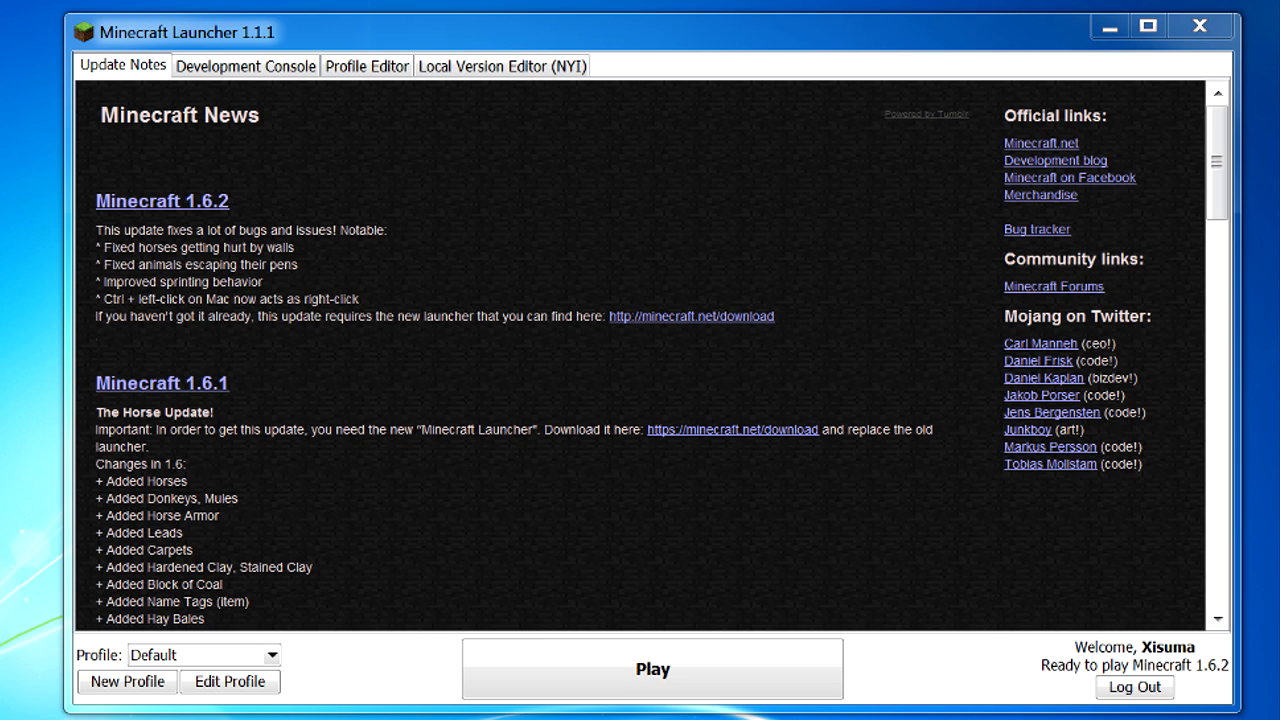
# Choose the test profile from the bottom-left Profile dropdown
pyautogui.click(270, 655)
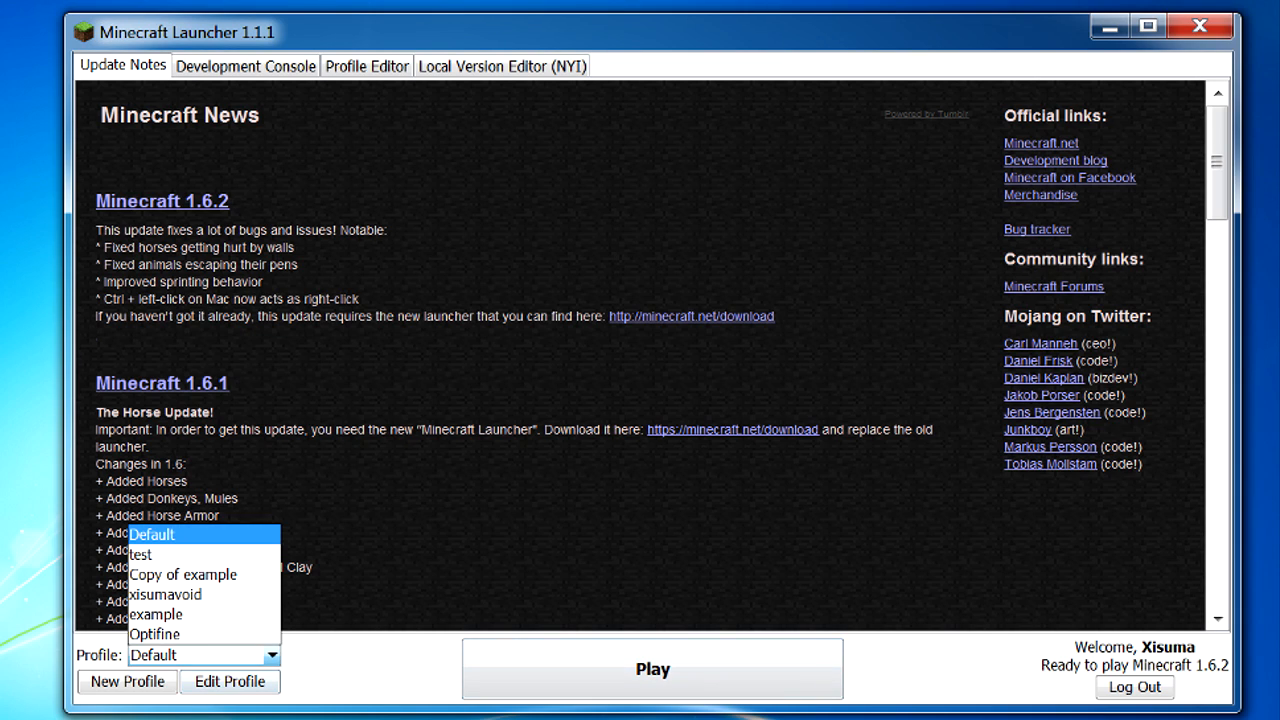
pyautogui.click(166, 594)
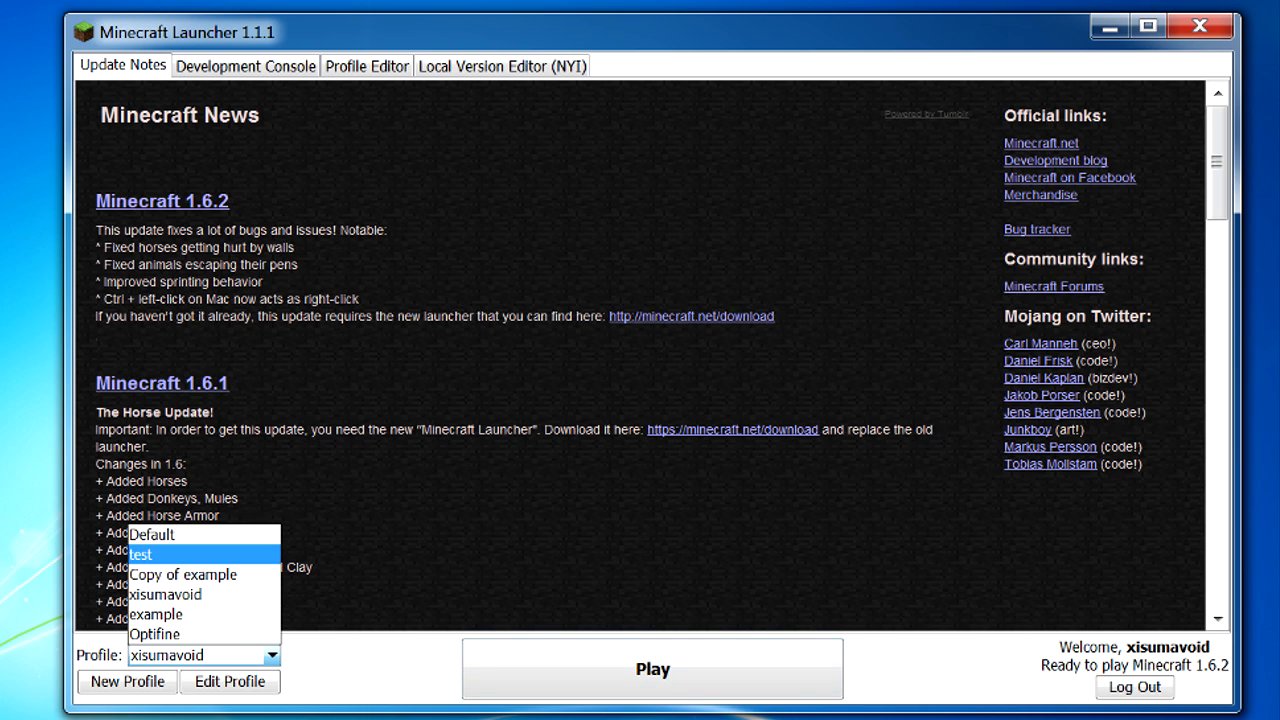
pyautogui.click(141, 553)
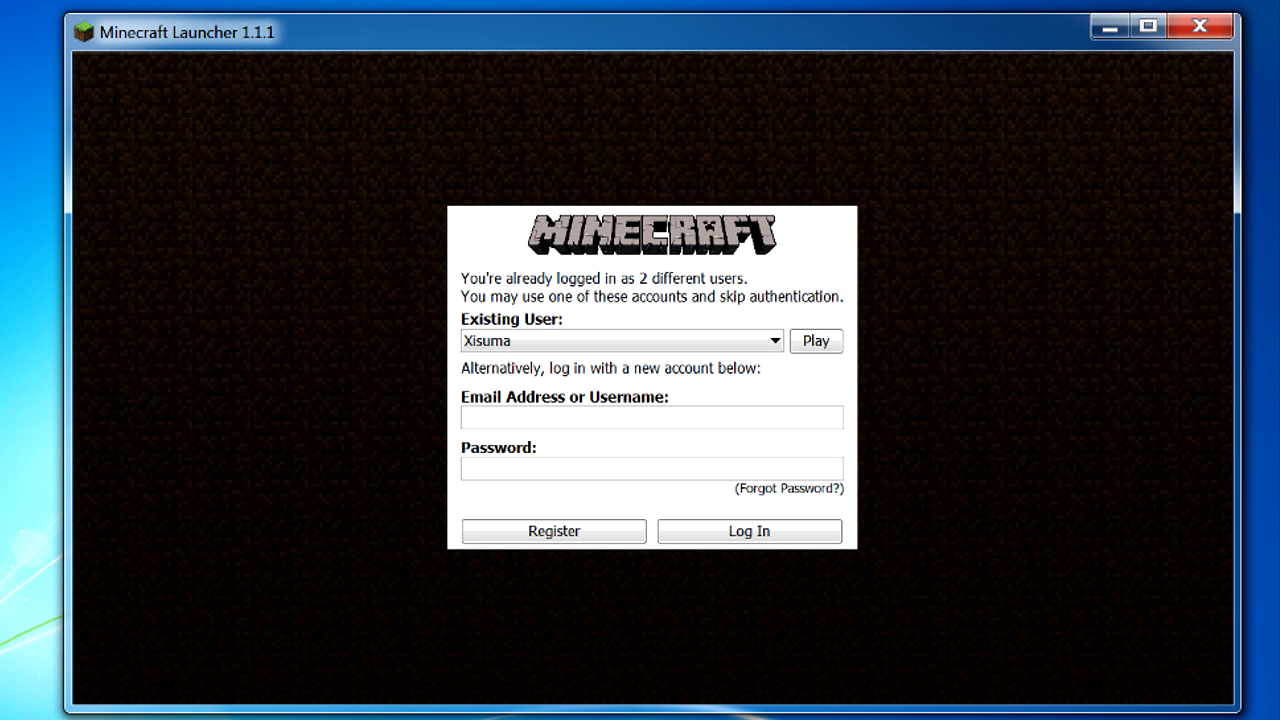
# Continue as existing user Xisuma so the test profile can play Optifine
pyautogui.click(620, 340)
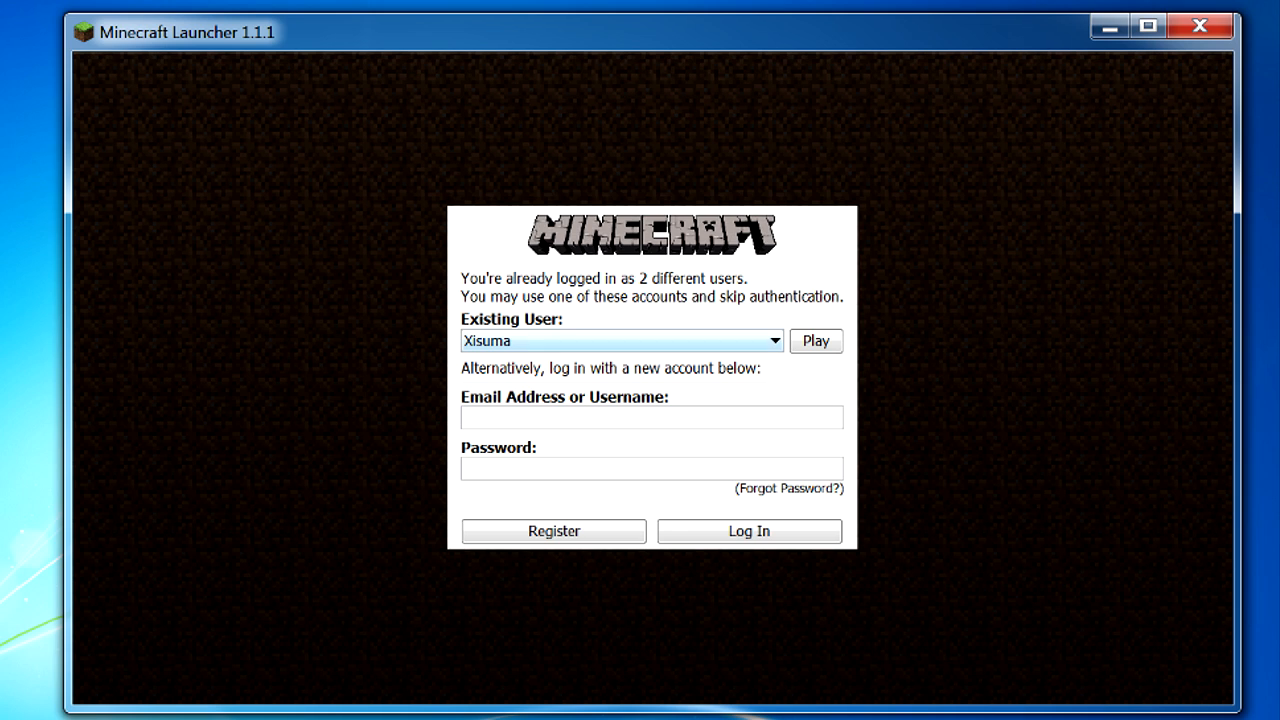
pyautogui.click(620, 341)
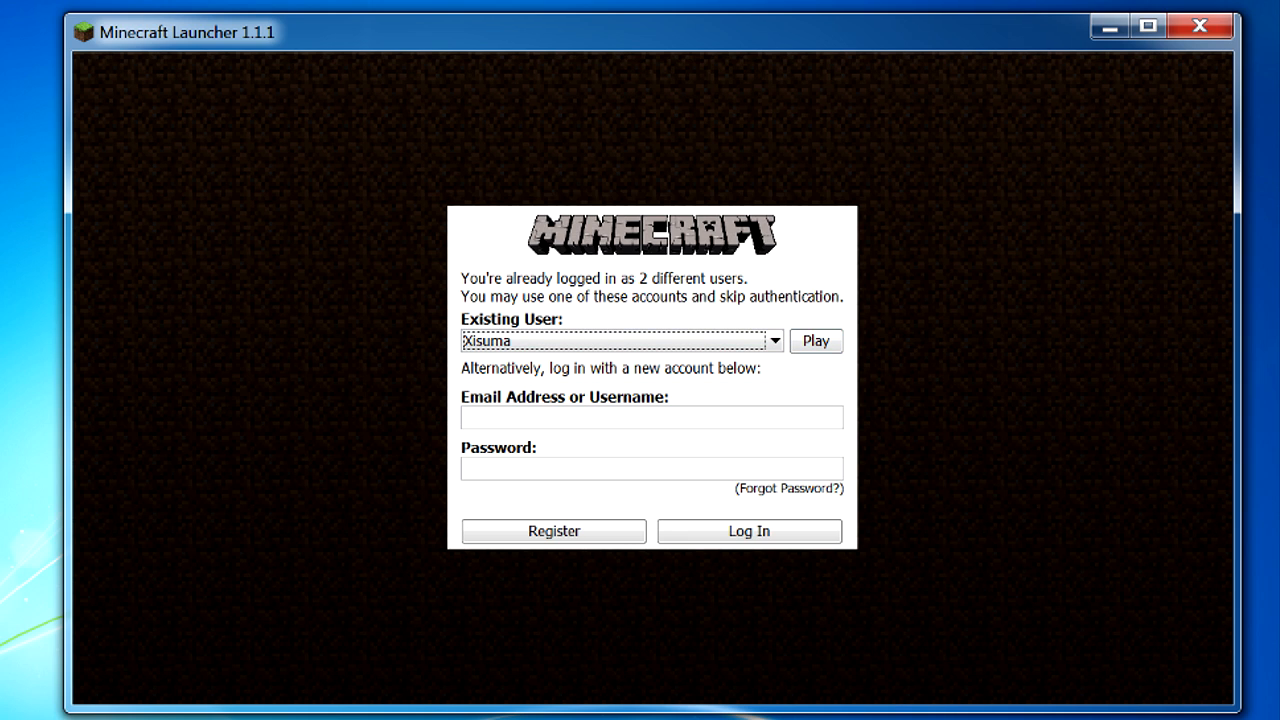
pyautogui.click(615, 341)
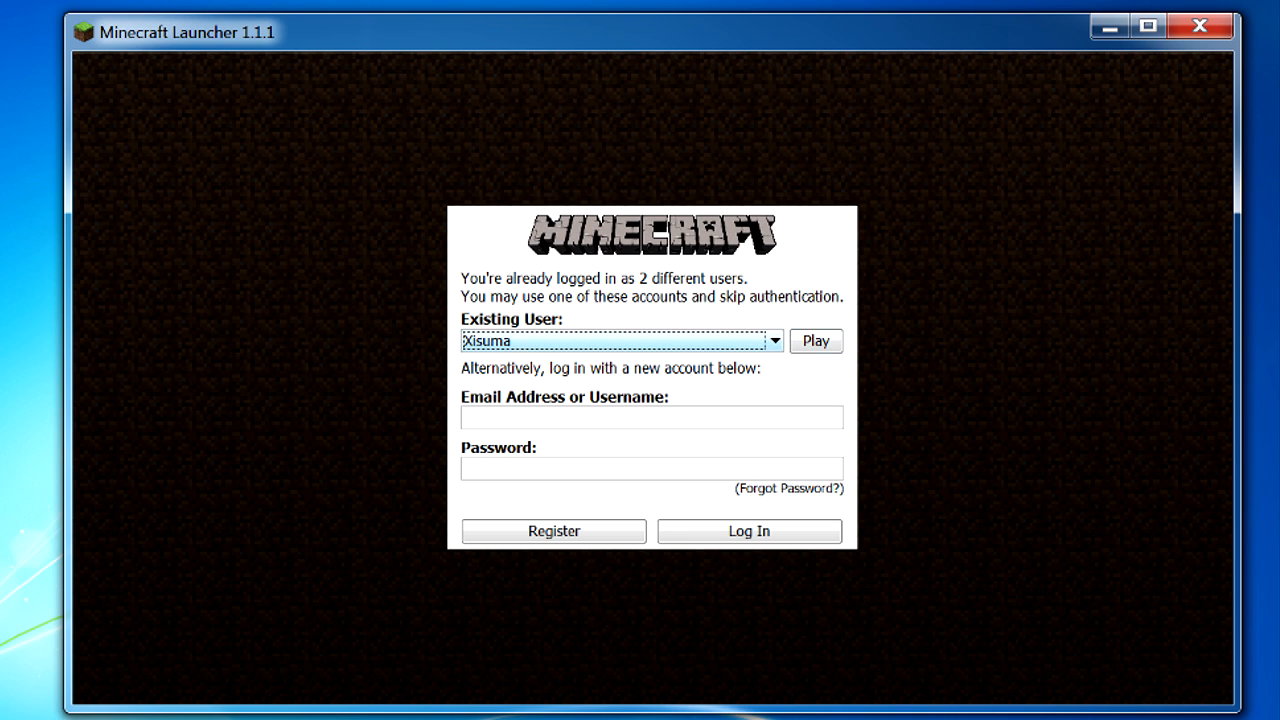
pyautogui.click(816, 341)
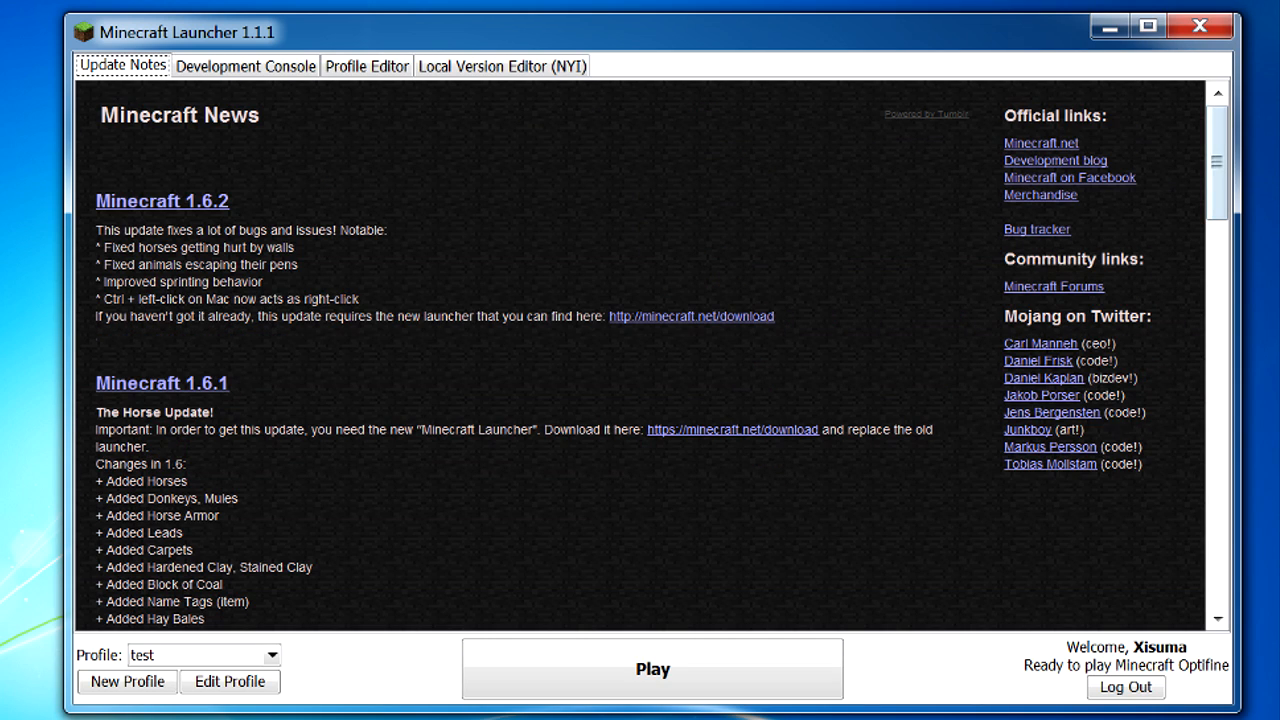
# Select the Default profile again and open its editor showing release 1.6.2
pyautogui.click(203, 655)
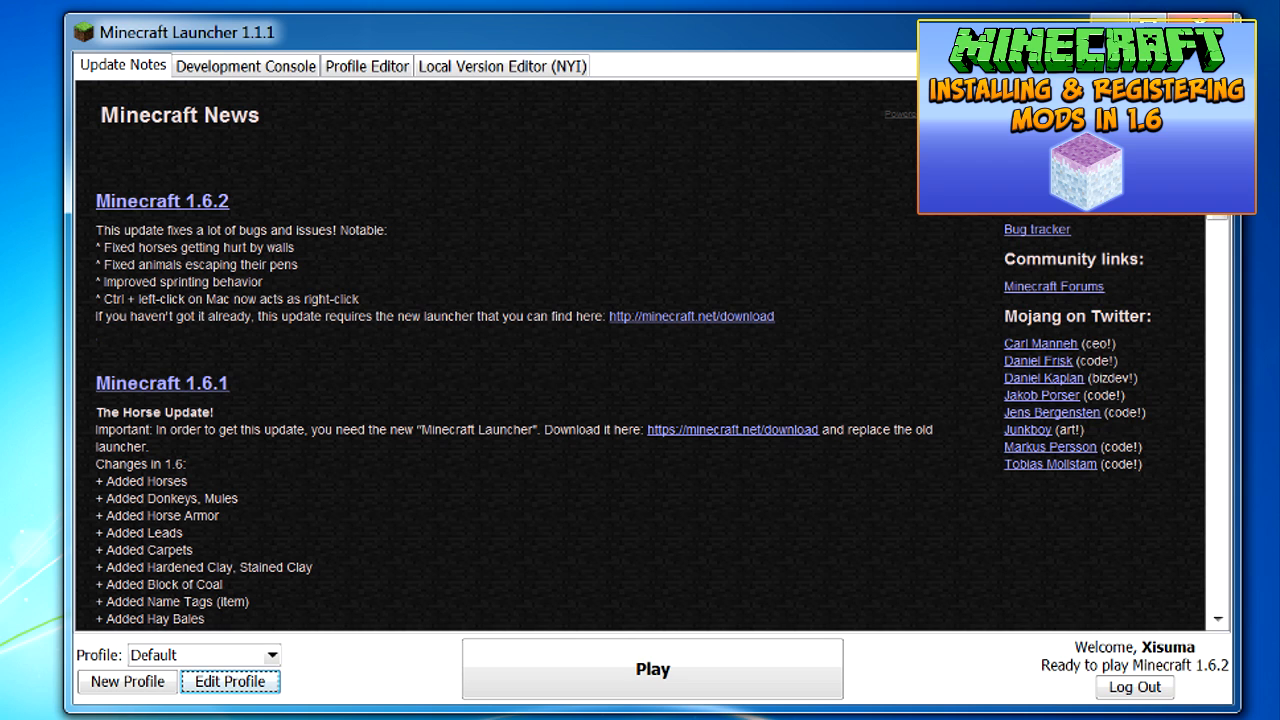
pyautogui.click(230, 681)
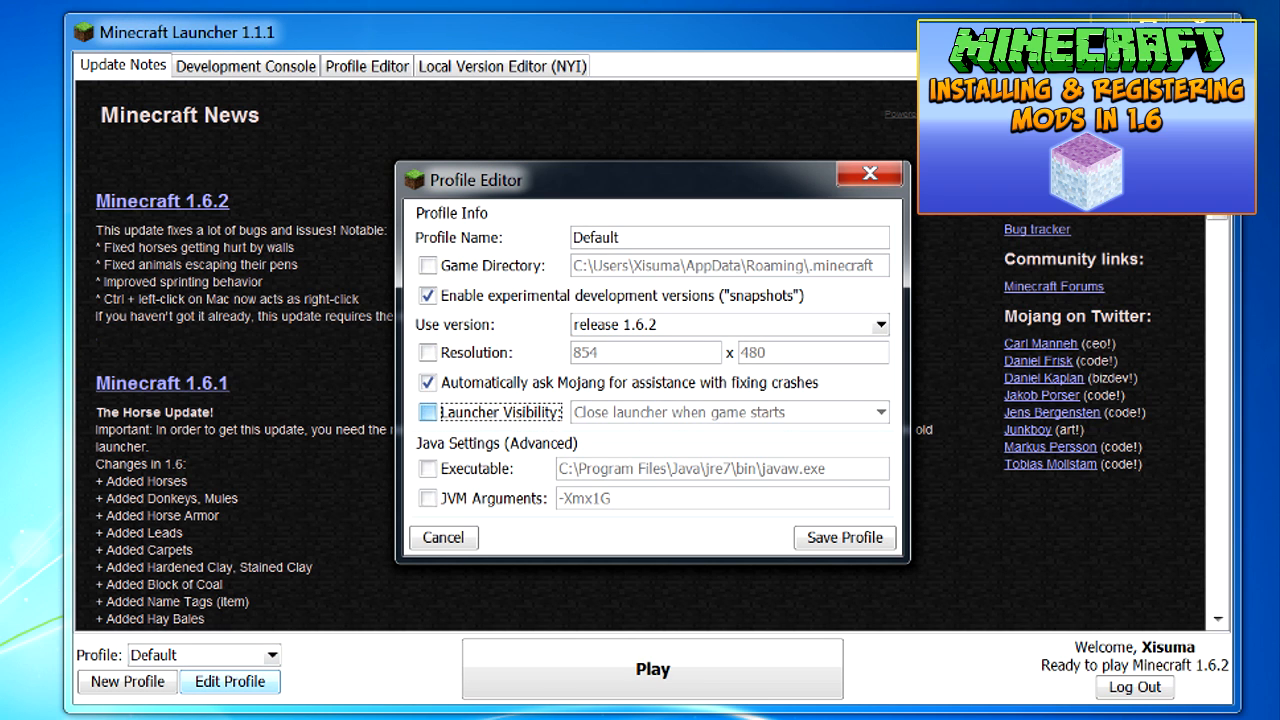